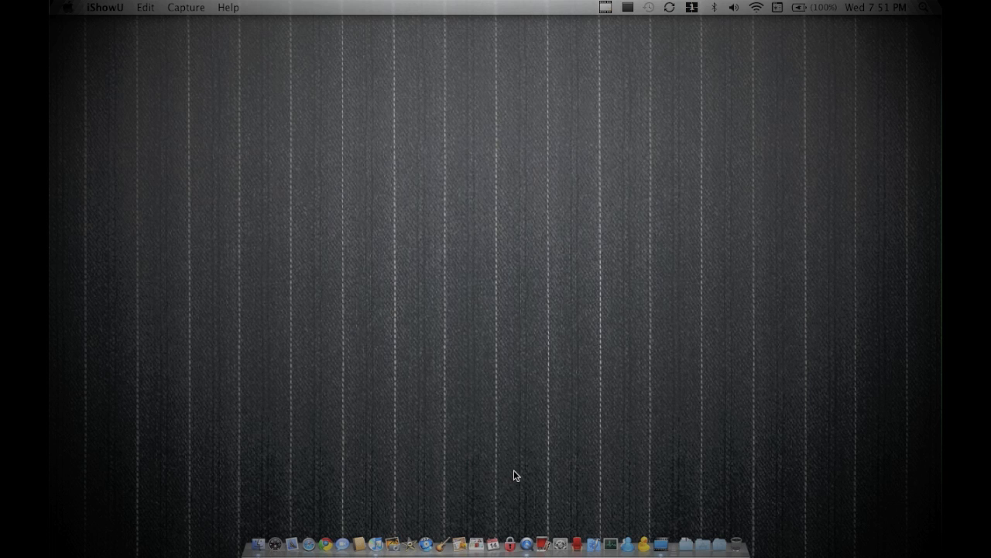
- Launch blackra1n from a Finder window's Applications folder
{"action": "left_click", "coordinate": [925, 7]}
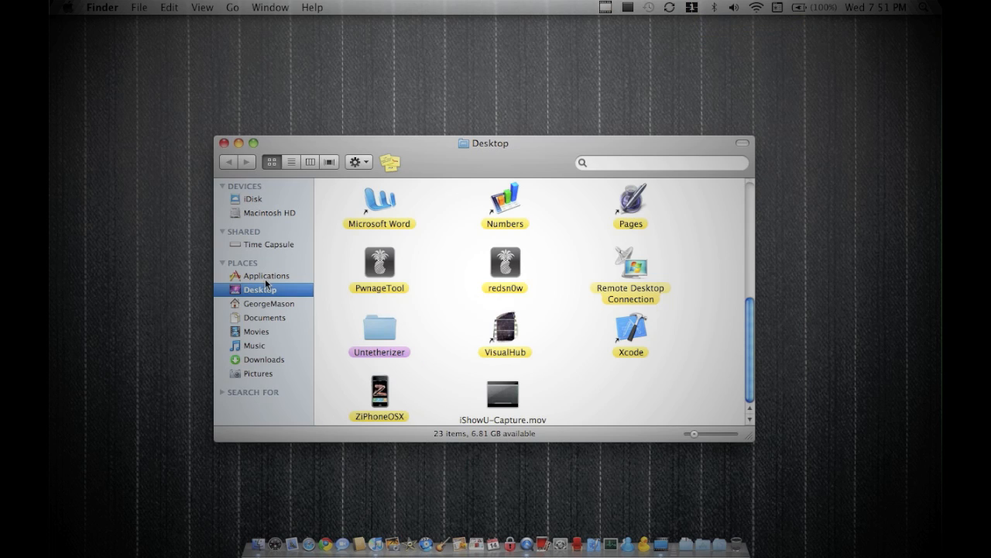
{"action": "left_click", "coordinate": [269, 276]}
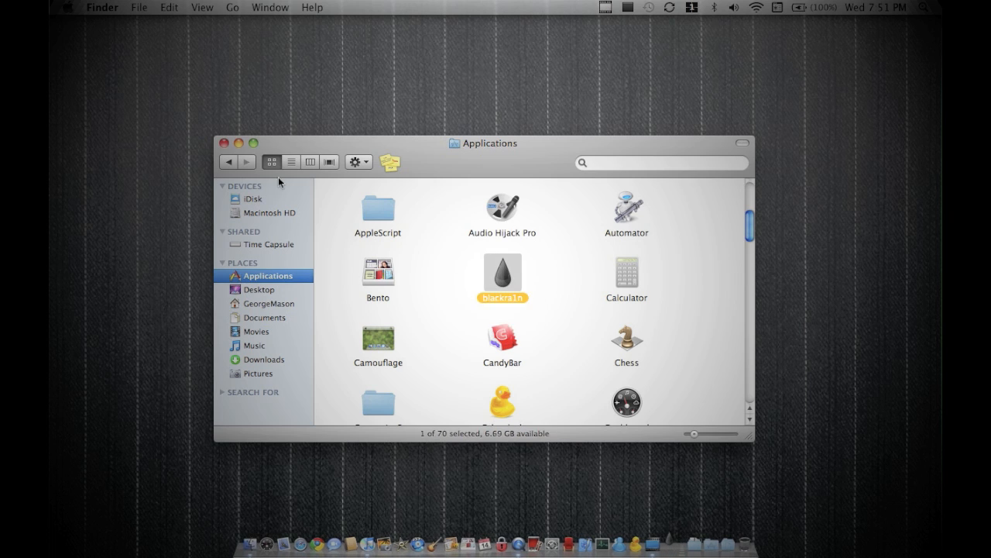
{"action": "double_click", "coordinate": [503, 275]}
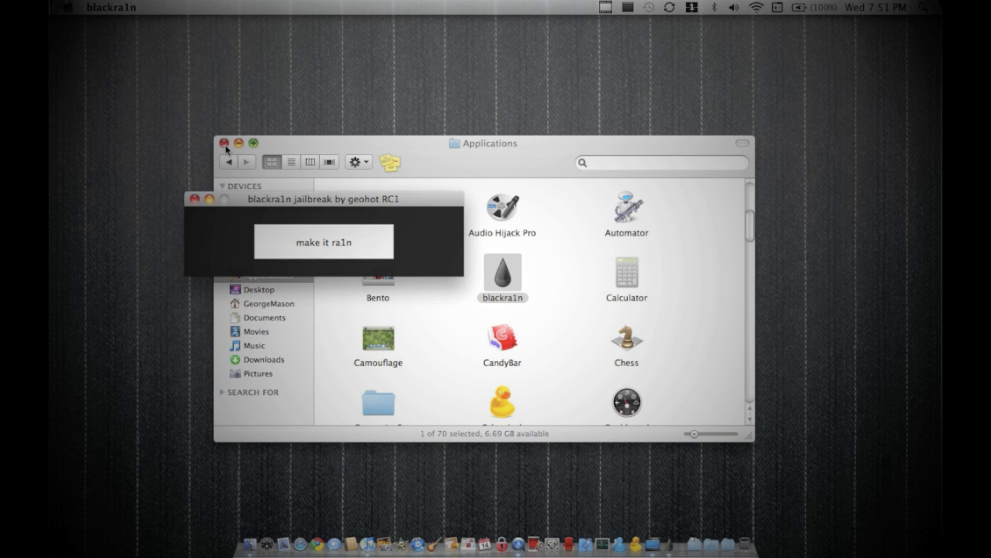
- Close the Finder window and move the blackra1n window toward the screen centre
{"action": "left_click", "coordinate": [224, 142]}
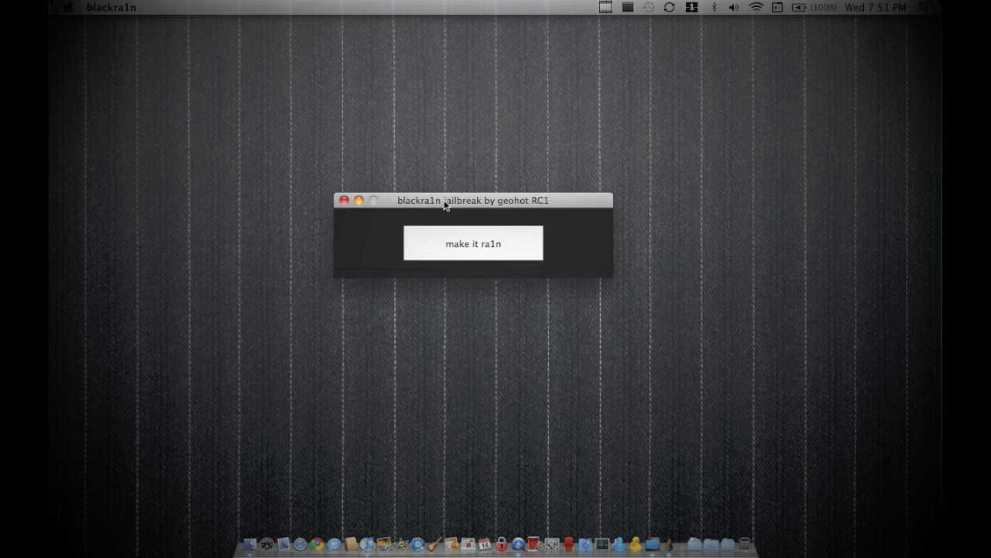
{"action": "left_click_drag", "start_coordinate": [445, 200], "coordinate": [473, 207]}
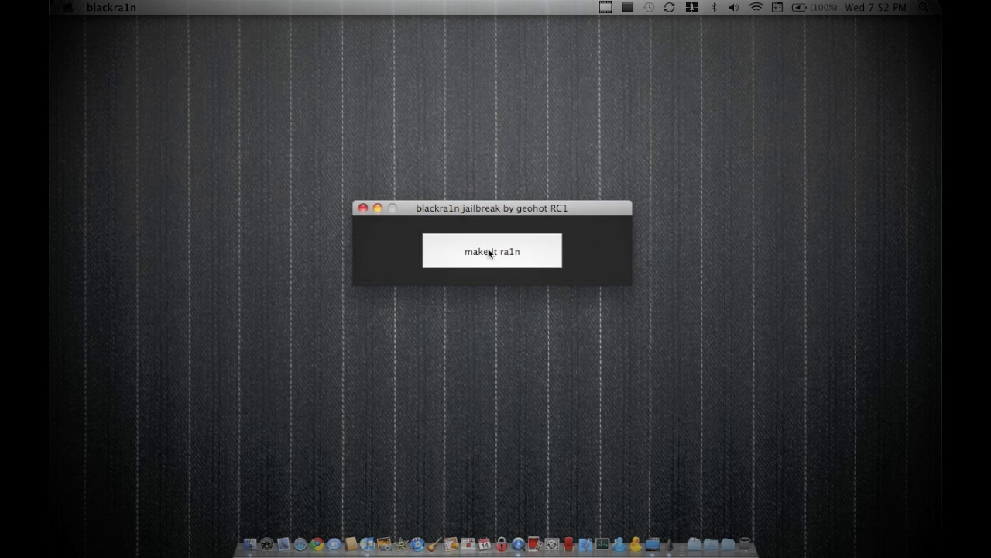
{"action": "mouse_move", "coordinate": [479, 233]}
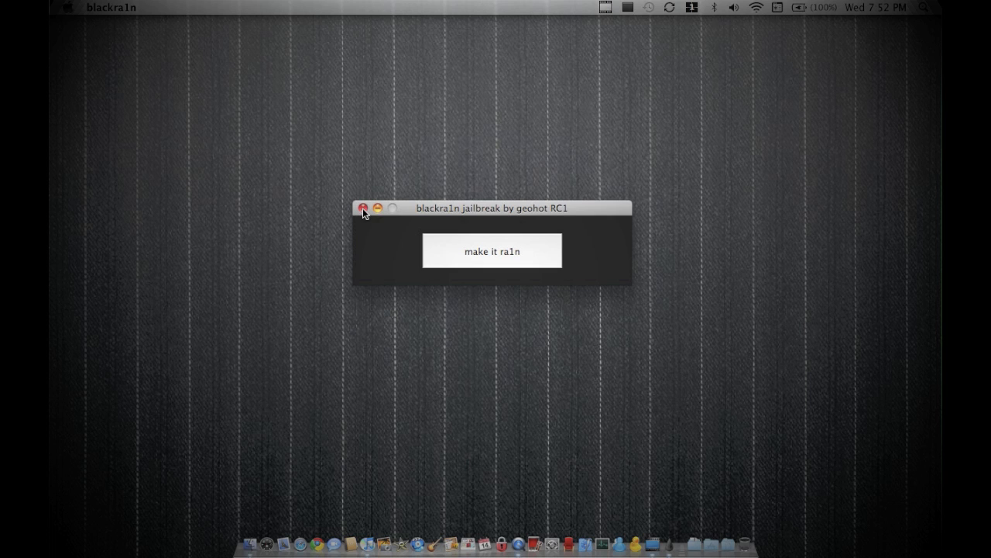
- Close the blackra1n window without pressing 'make it ra1n'
{"action": "left_click", "coordinate": [363, 208]}
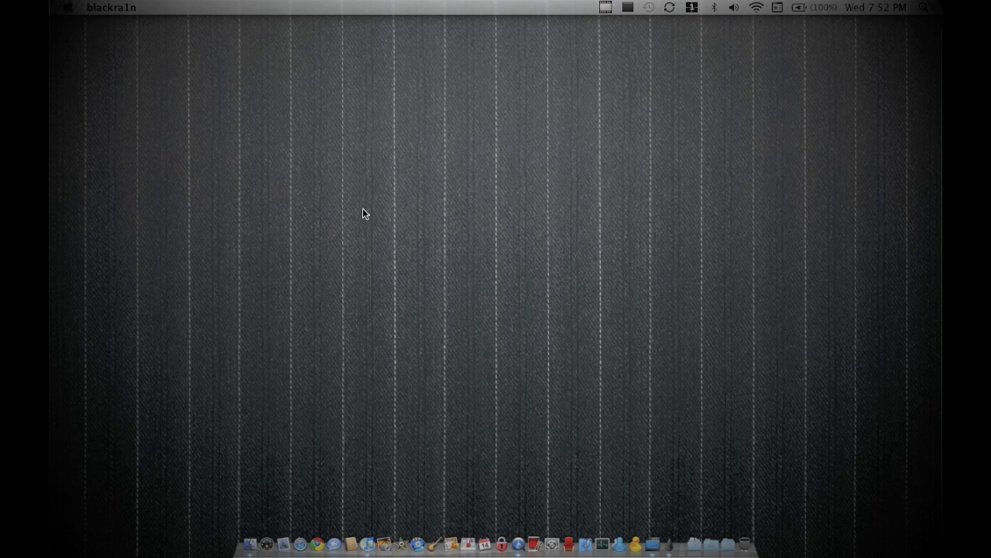
{"action": "mouse_move", "coordinate": [627, 519]}
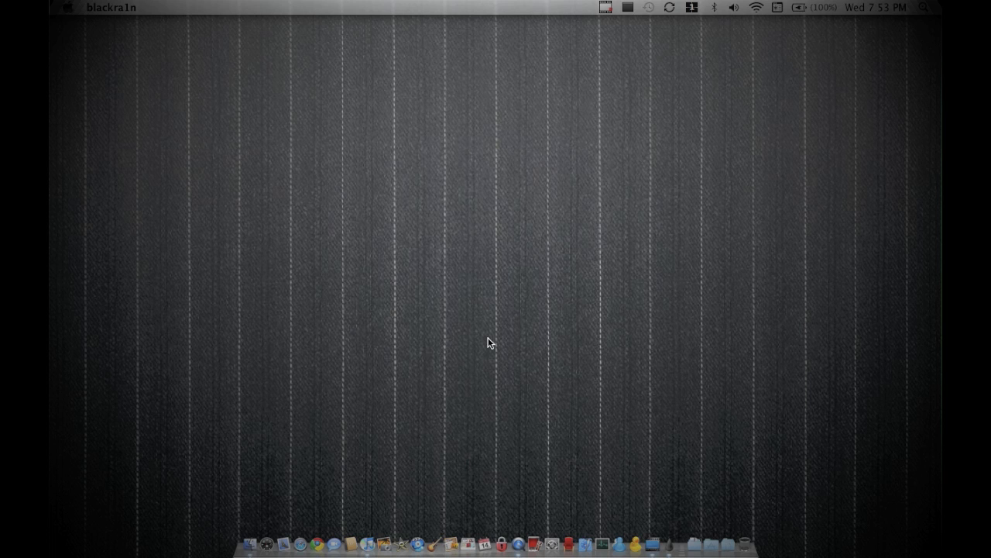
{"action": "mouse_move", "coordinate": [642, 403]}
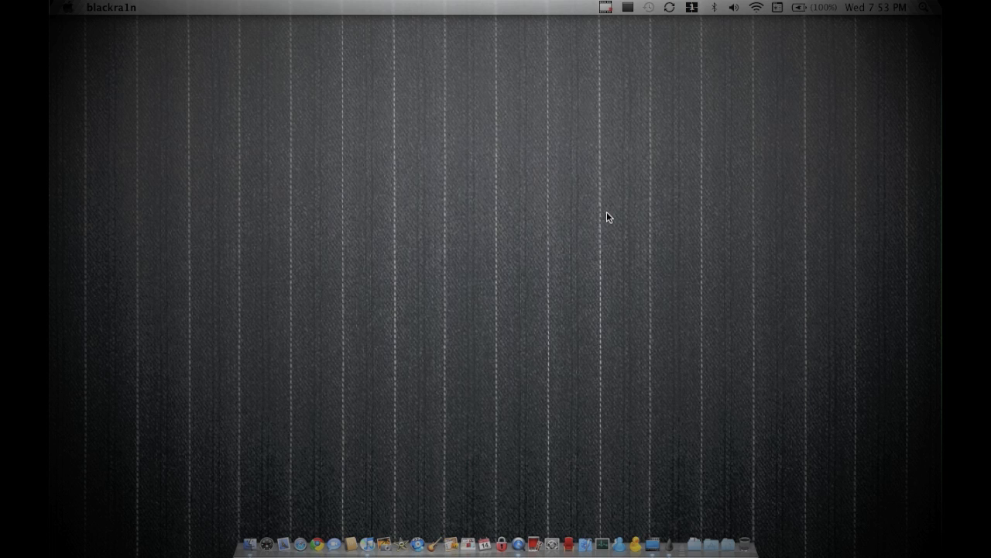
{"action": "mouse_move", "coordinate": [627, 83]}
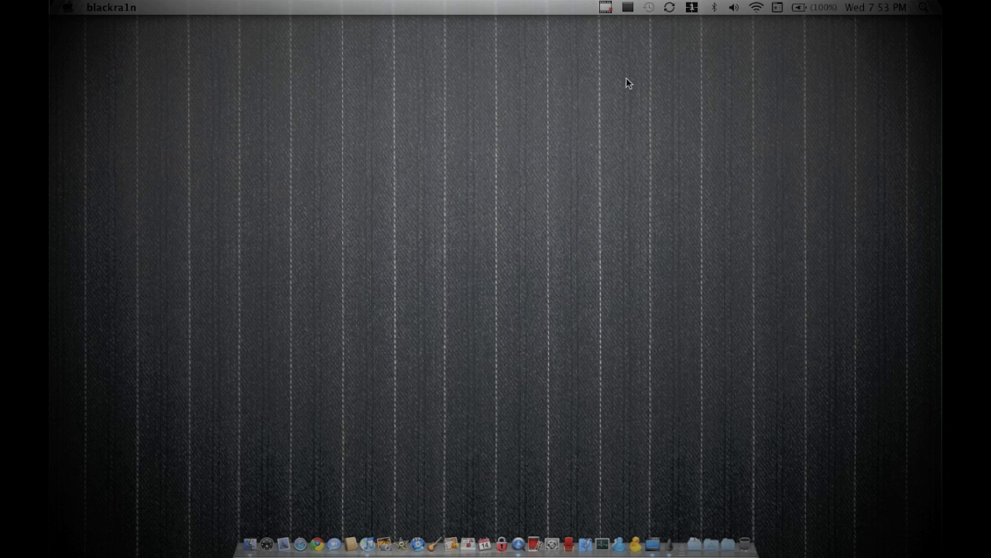
{"action": "mouse_move", "coordinate": [605, 31]}
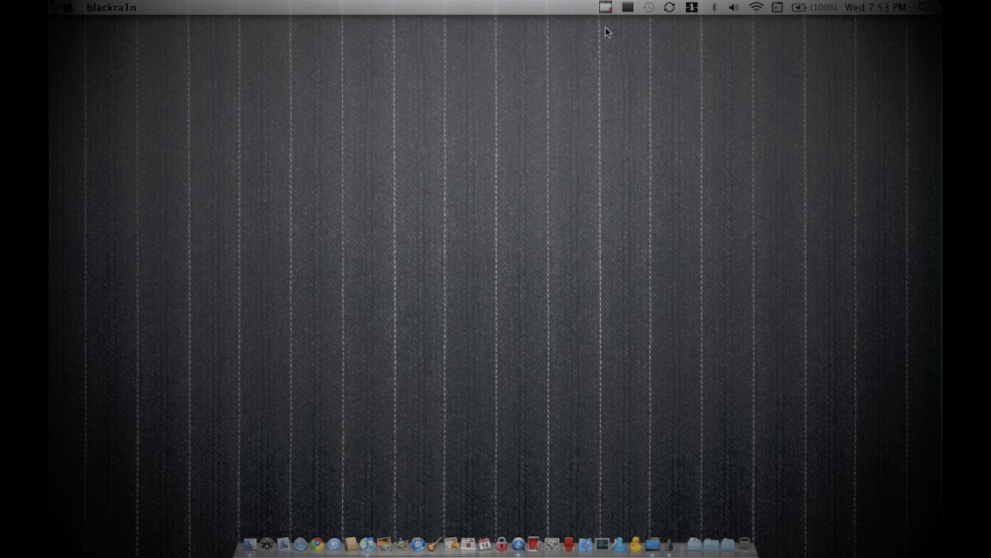